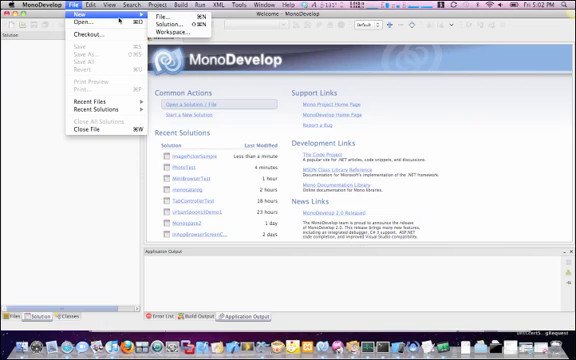
Create an iPhone MonoTouch Project solution named ImagePickerControllerScreencast.
{"action": "left_click", "coordinate": [158, 18]}
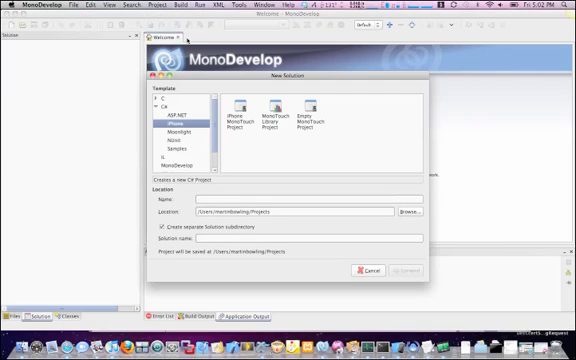
{"action": "left_click", "coordinate": [240, 113]}
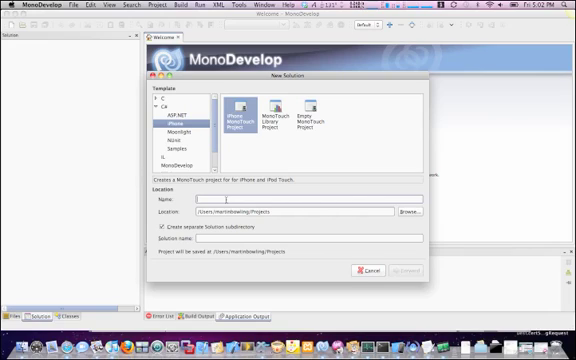
{"action": "type", "text": "Image"}
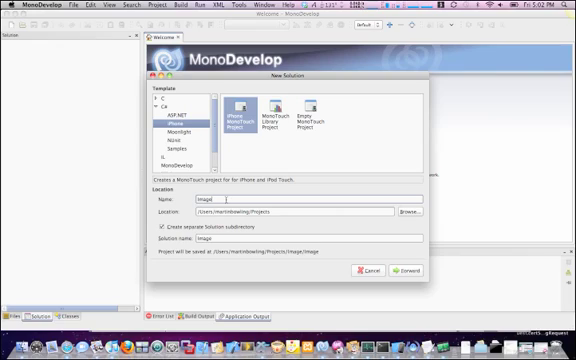
{"action": "type", "text": "Picker"}
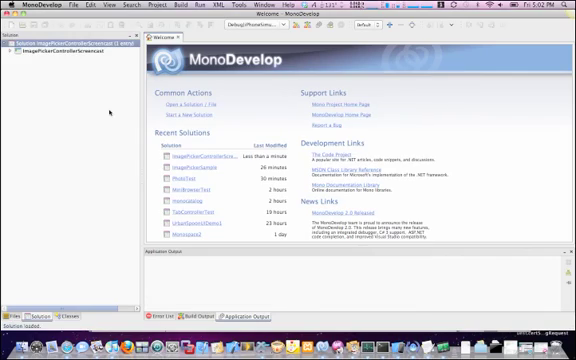
Expand the project tree and open Main.cs in the editor.
{"action": "left_click", "coordinate": [10, 46]}
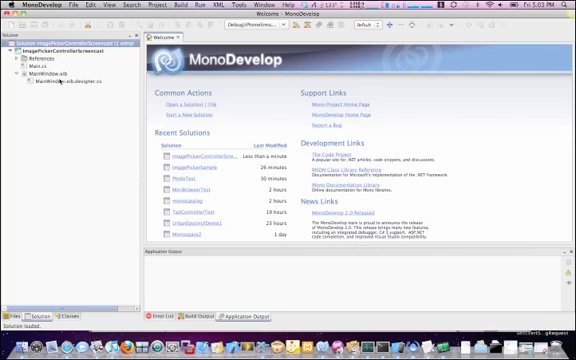
{"action": "double_click", "coordinate": [37, 60]}
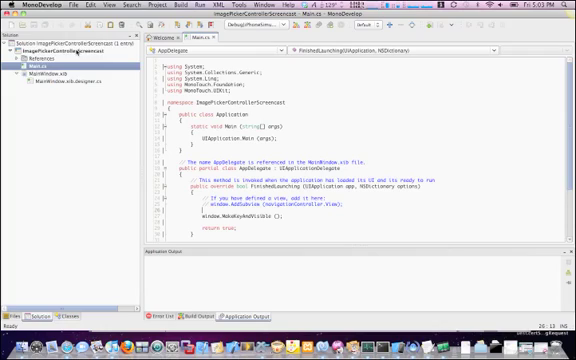
Add a View Interface Definition with Controller named MBImagePickerViewController.
{"action": "left_click", "coordinate": [70, 47]}
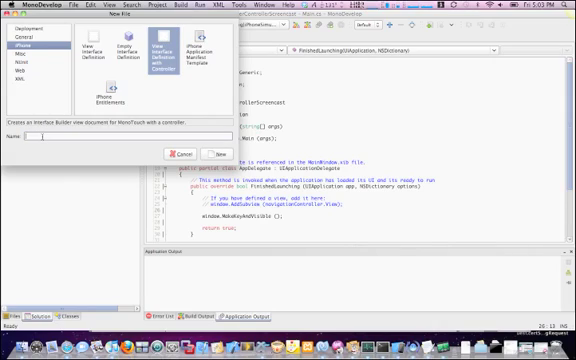
{"action": "type", "text": "MB"}
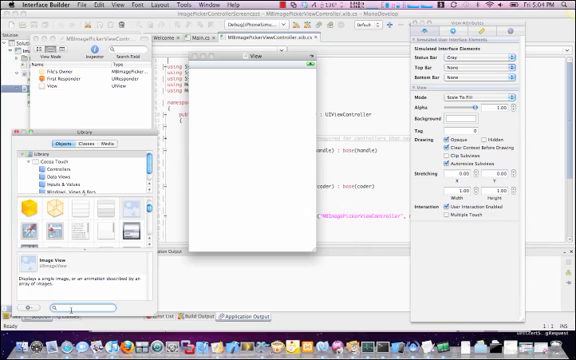
Search the Library for UIImageView and add it plus a camera toolbar button.
{"action": "type", "text": "UIImageView"}
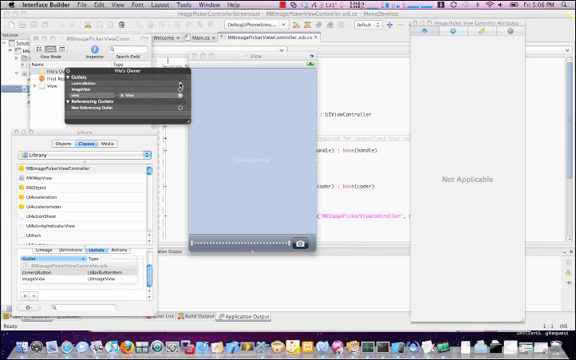
Connect the cameraButton and imageView outlets to the camera button and image view.
{"action": "left_click_drag", "start_coordinate": [177, 88], "coordinate": [305, 242]}
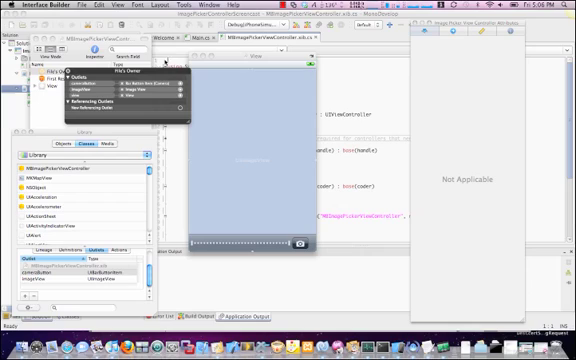
{"action": "left_click", "coordinate": [28, 6]}
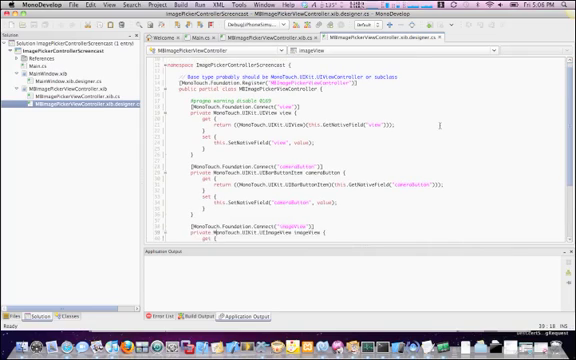
Scroll through the controller code file to its constructors region.
{"action": "scroll", "scroll_direction": "down", "scroll_amount": 3}
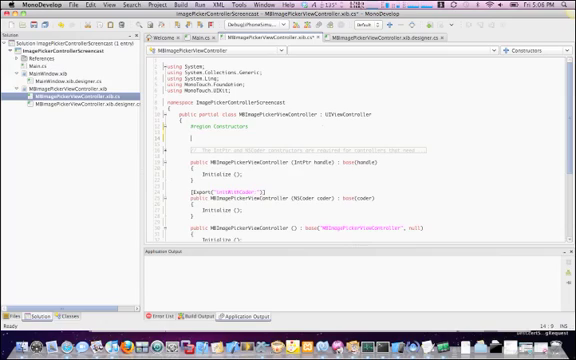
Declare the field 'UIImagePickerController picker;' below the constructors region.
{"action": "type", "text": "UIImagePickerController"}
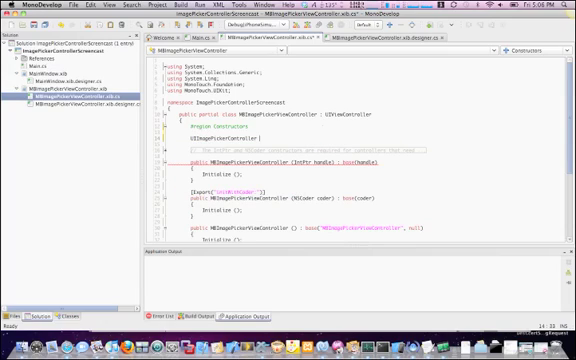
{"action": "type", "text": "picker;"}
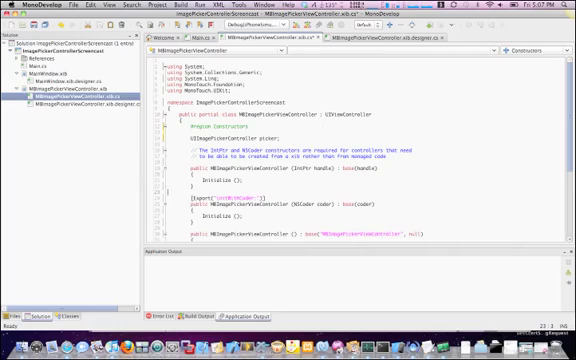
{"action": "scroll", "scroll_direction": "down", "scroll_amount": 3}
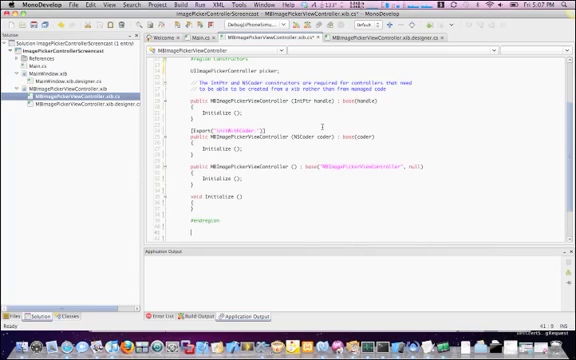
Type 'private class pickerDelegate : UIImagePickerControllerDelegate' with a 'private MBImagePickerViewController _vc' field.
{"action": "type", "text": "private"}
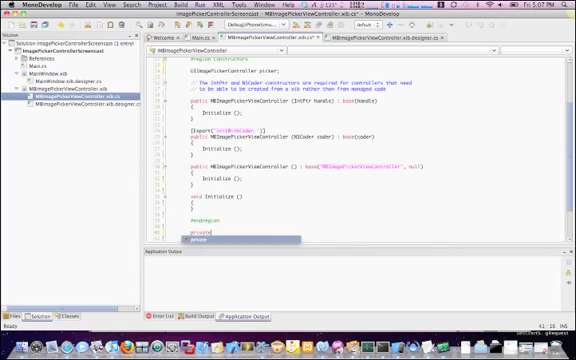
{"action": "type", "text": "class"}
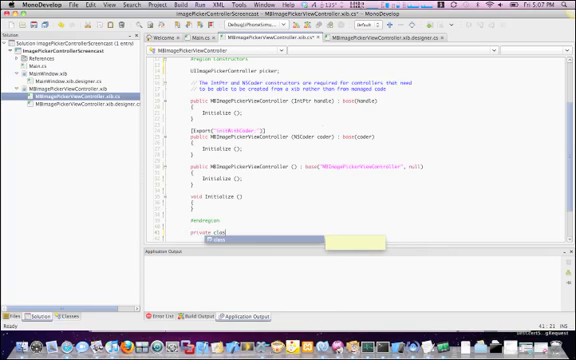
{"action": "type", "text": "pd"}
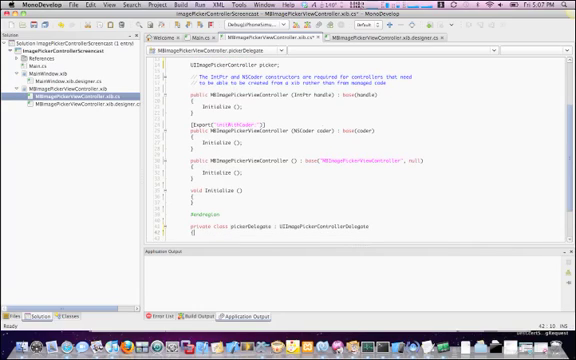
{"action": "scroll", "scroll_direction": "down", "scroll_amount": 3}
{"action": "type", "text": "private"}
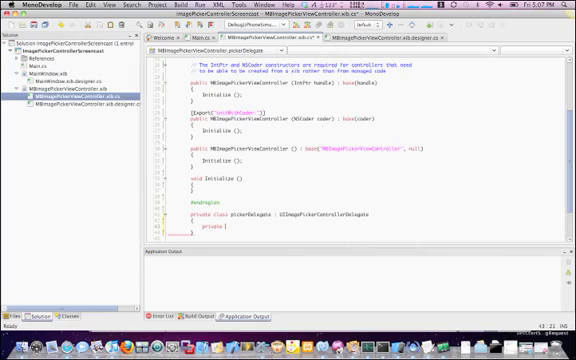
{"action": "type", "text": "MBImagePickerViewController _vc;"}
{"action": "type", "text": "public"}
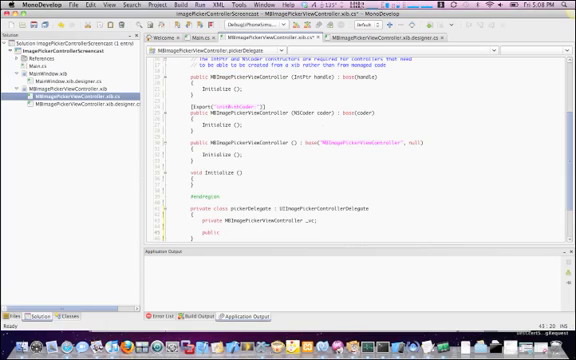
{"action": "type", "text": "pickerDelegate ("}
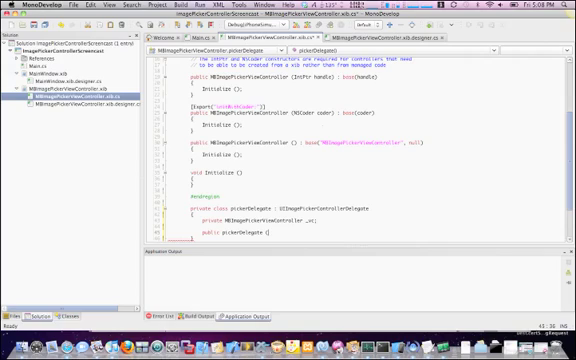
Add 'public pickerDelegate (MBImagePickerViewController controller) : base()' assigning '_vc = controller;'.
{"action": "type", "text": "MBImagePickerViewController controller"}
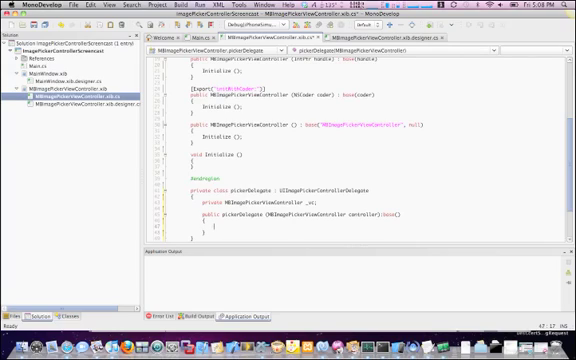
{"action": "type", "text": "_vc = controller;"}
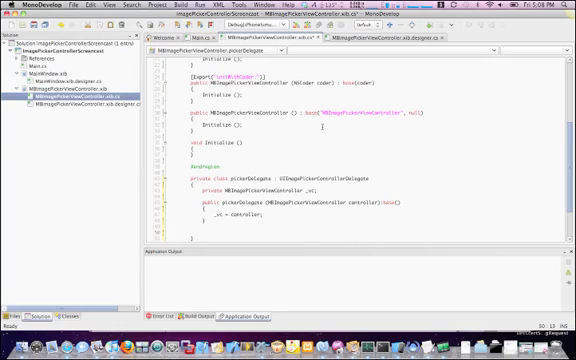
Override FinishedPickingImage, starting its body with '_vc.imageView.'.
{"action": "type", "text": "public"}
{"action": "type", "text": "_vc.imageView"}
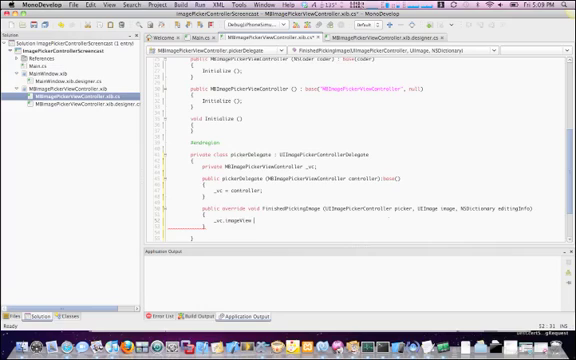
{"action": "type", "text": "."}
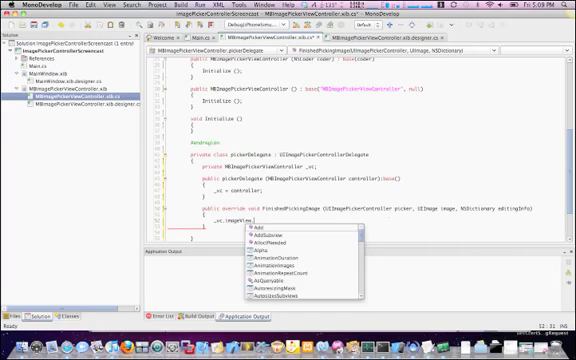